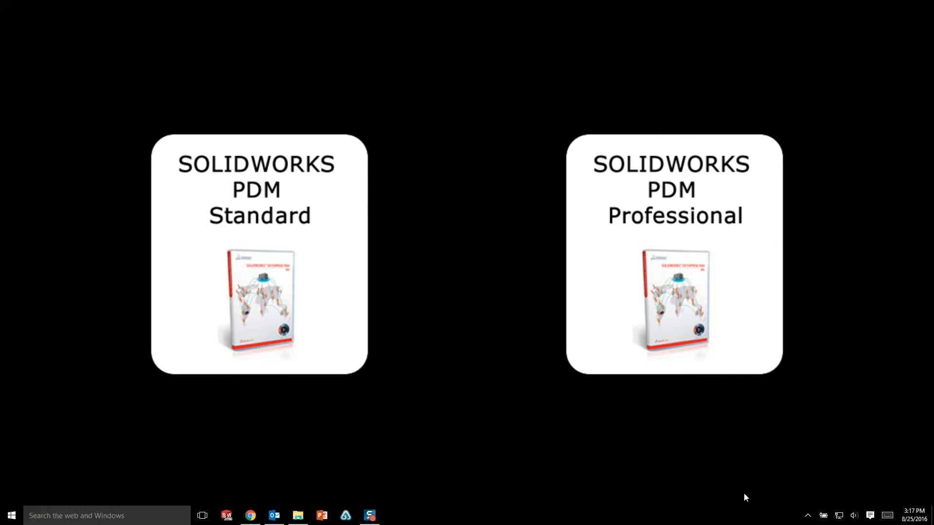
- Open File Explorer from the taskbar to the Quick access folder list
click(298, 515)
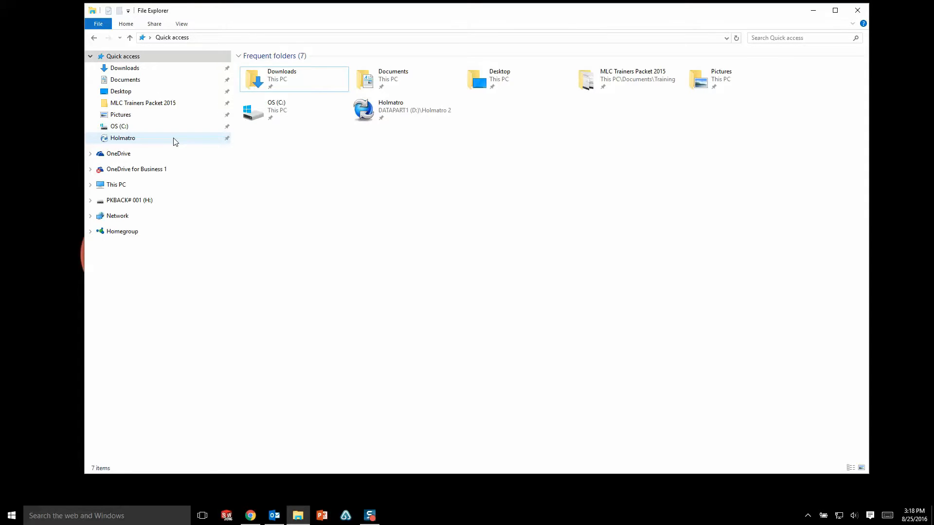
- Open the Holmatro vault so its files list with check-out, state and modified details
double_click(123, 137)
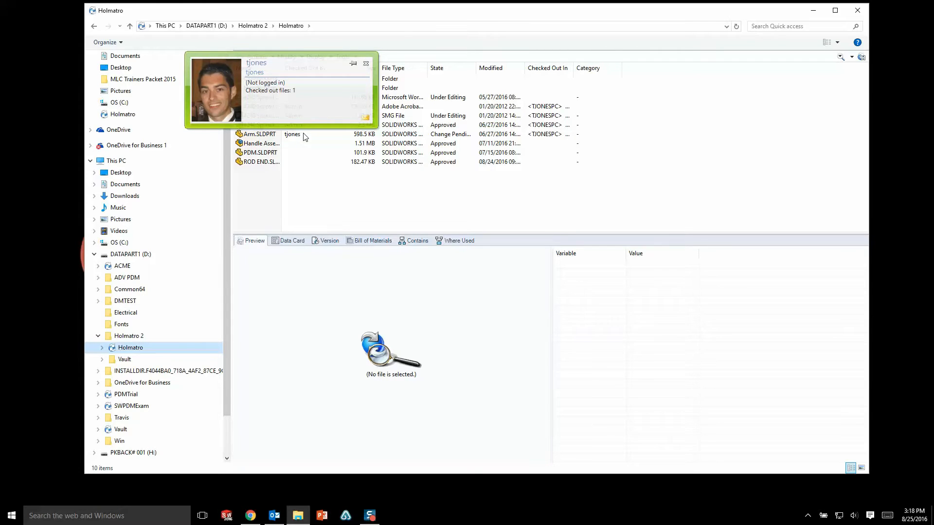
mouse_move(320, 137)
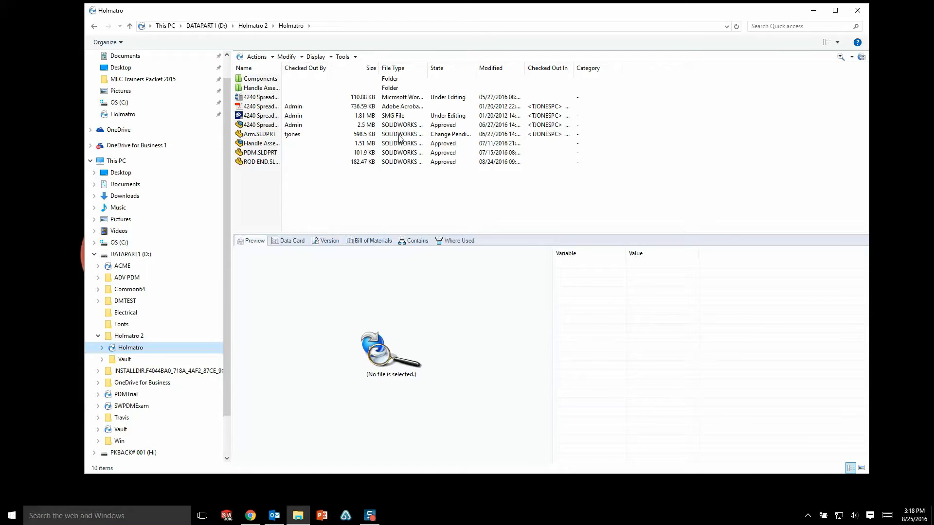
mouse_move(447, 138)
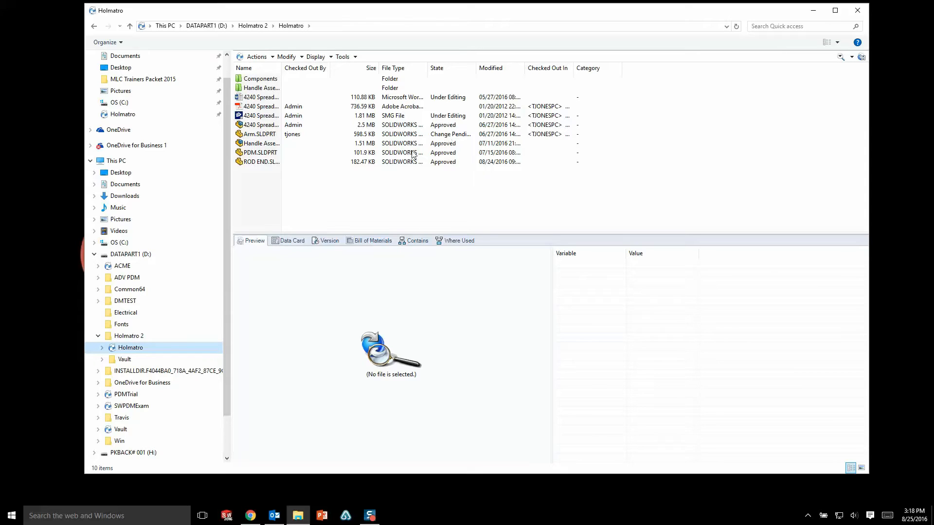
mouse_move(290, 240)
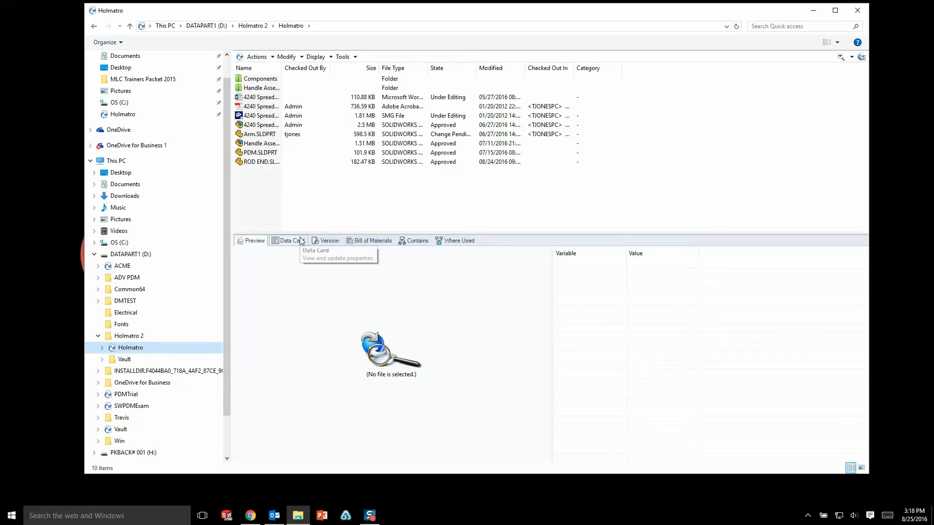
- Show the ROD END part's data card with part number, material, project and Approved state
click(288, 240)
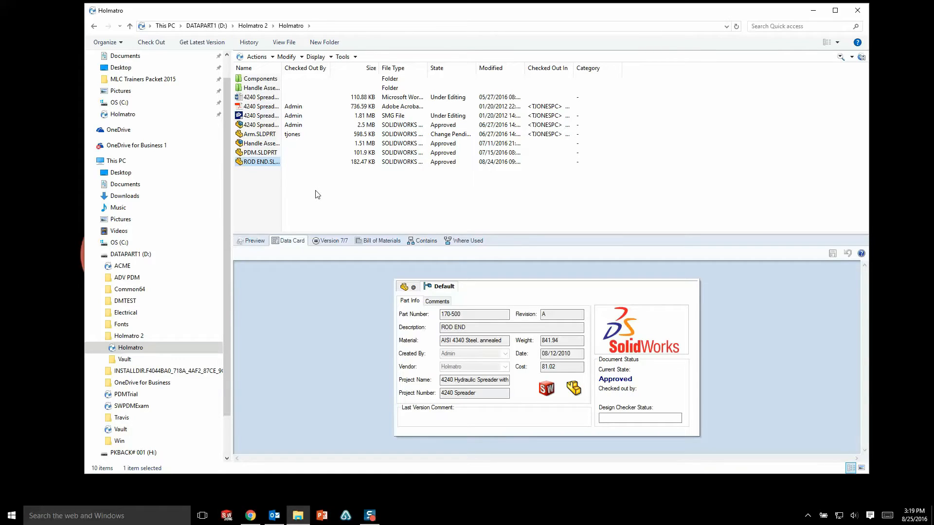
mouse_move(472, 301)
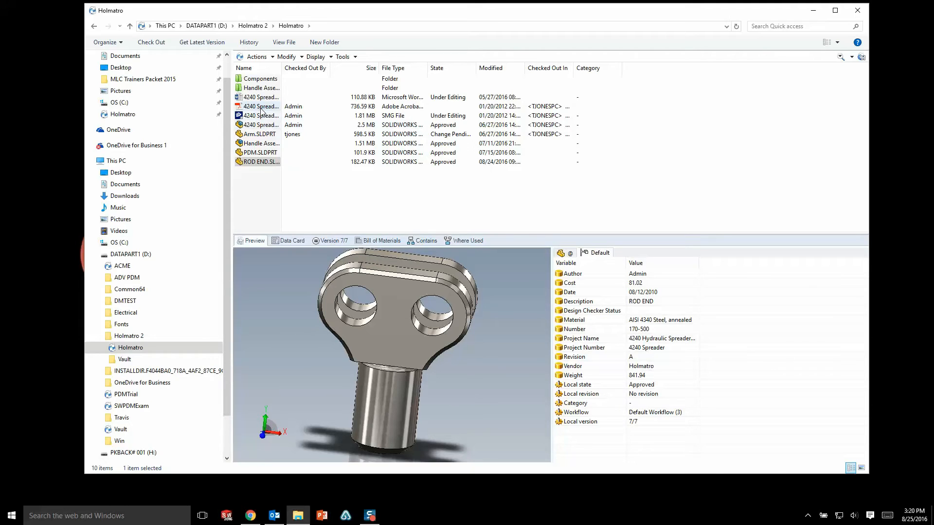
- Preview the 4240 Spreader Instructions PDF with its variable list beside it
click(259, 106)
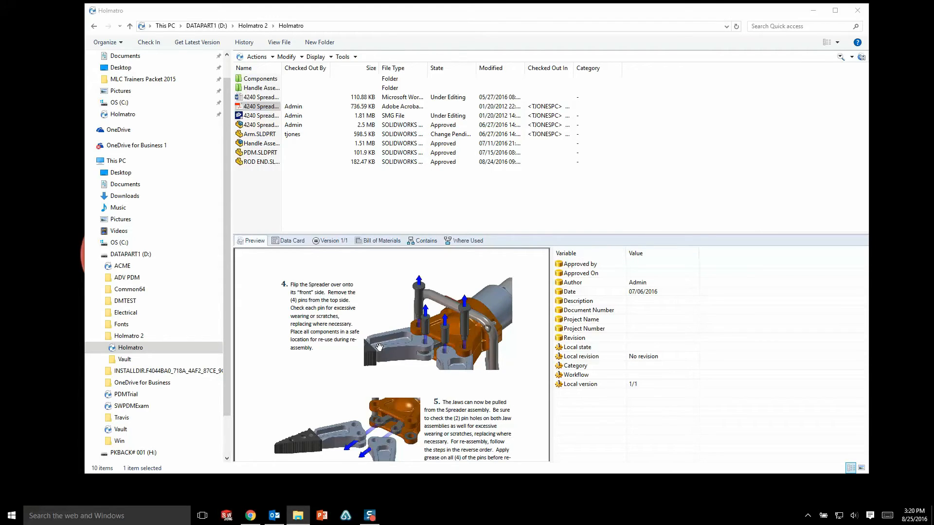
mouse_move(379, 347)
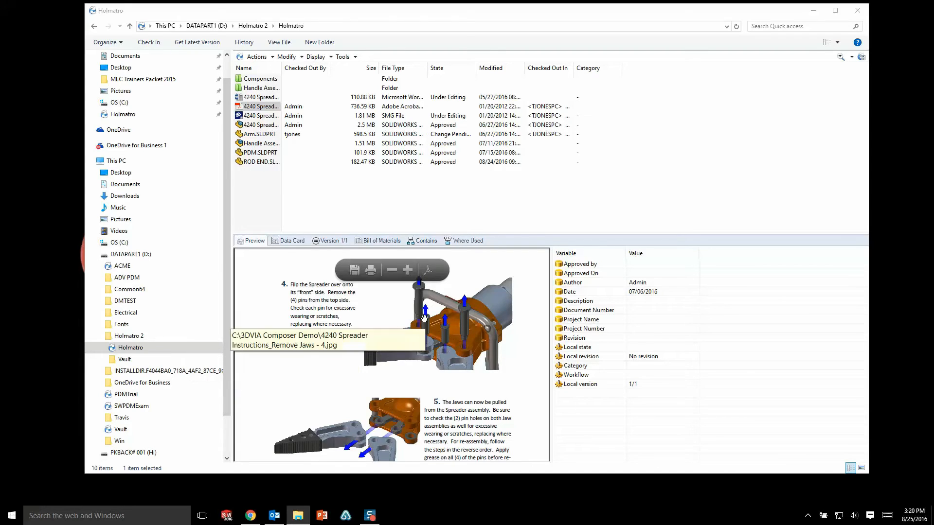
- Review the 4240 Spreader assembly's bill of materials, contained files and where-used list
click(381, 240)
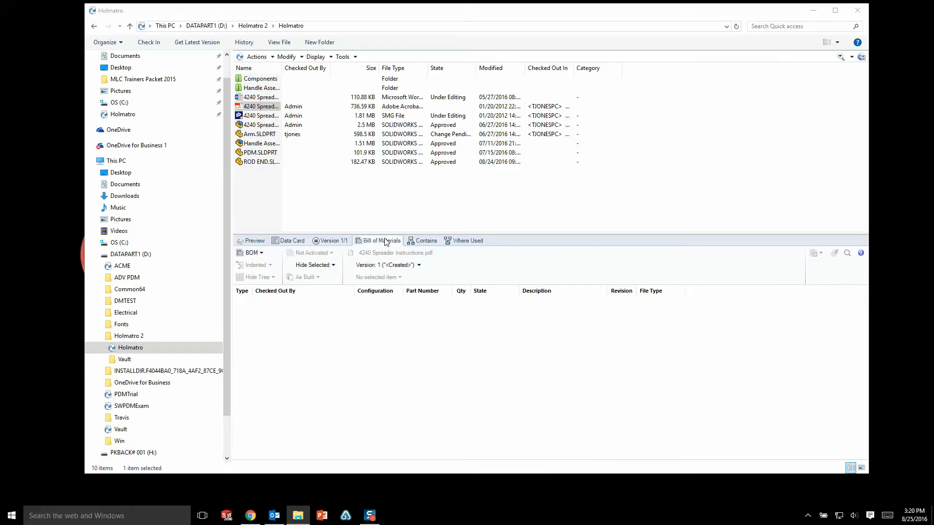
click(257, 124)
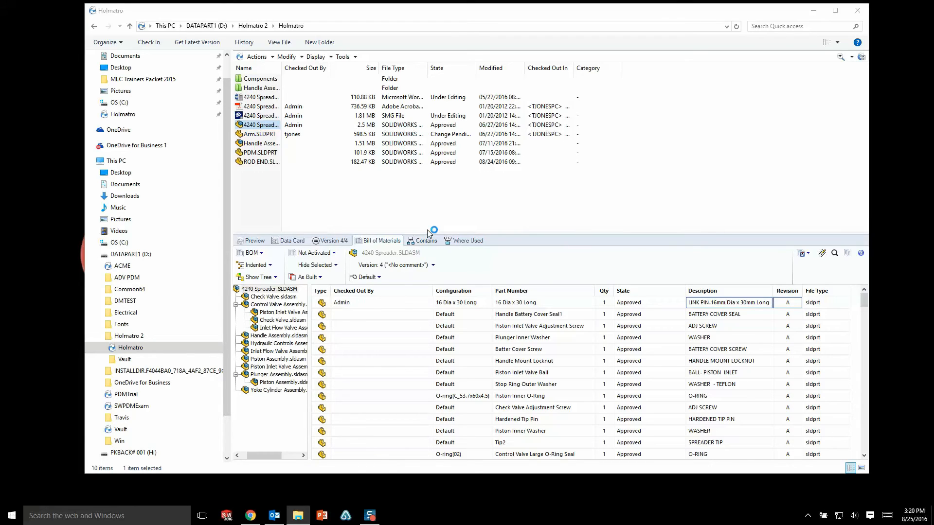
mouse_move(429, 232)
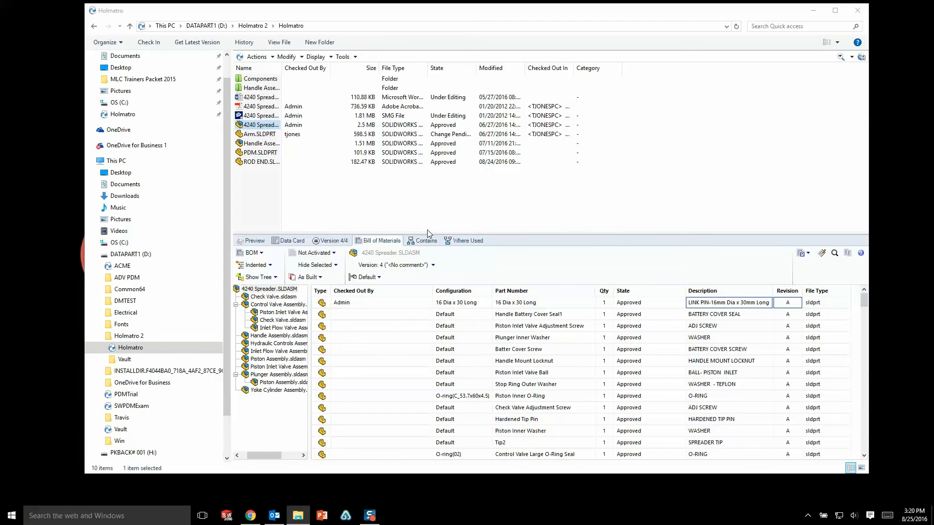
click(425, 240)
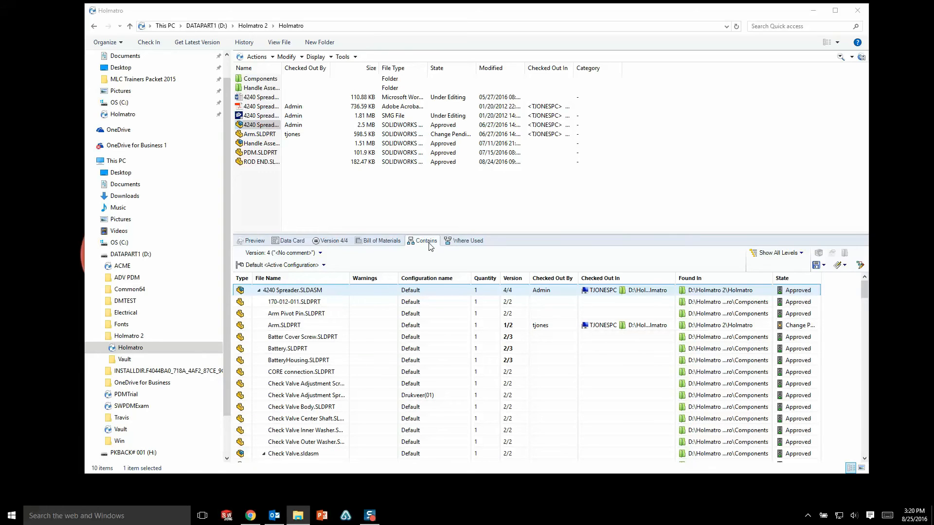
click(467, 240)
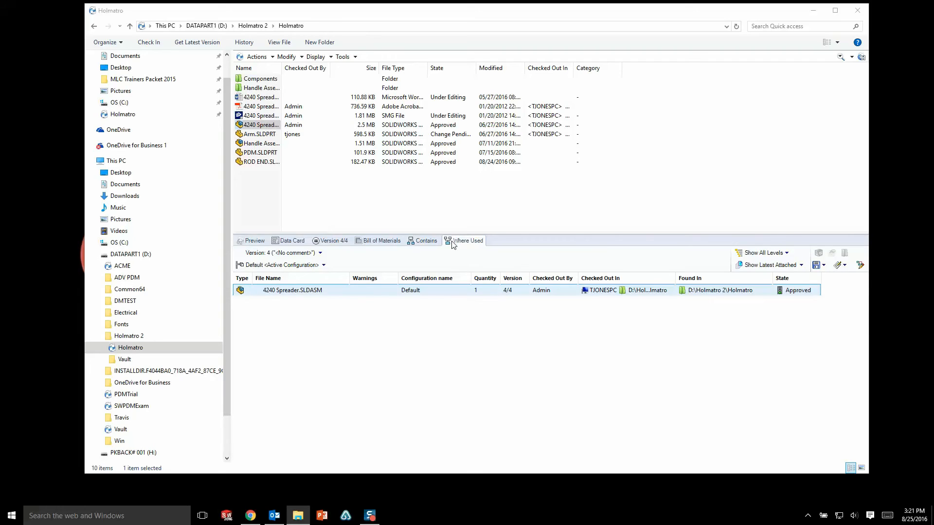
mouse_move(803, 129)
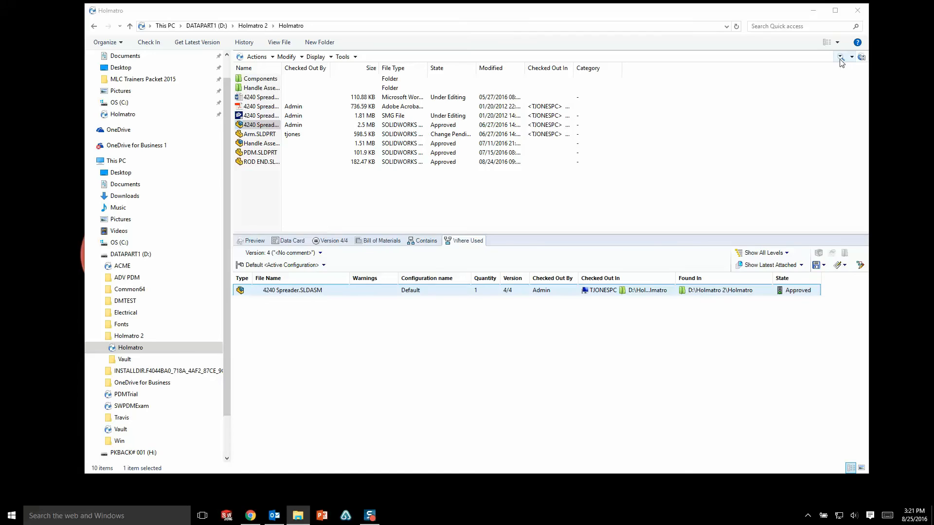
- Bring up the empty Vault Search form
click(844, 56)
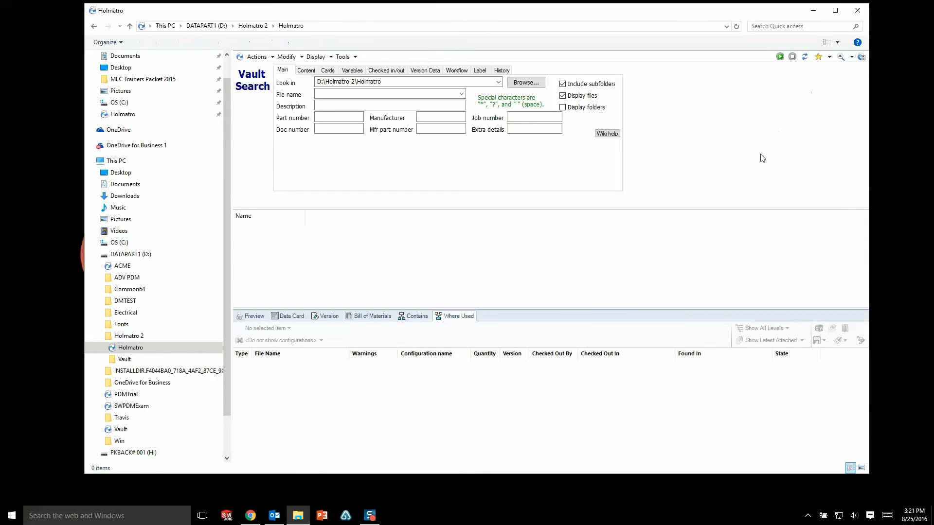